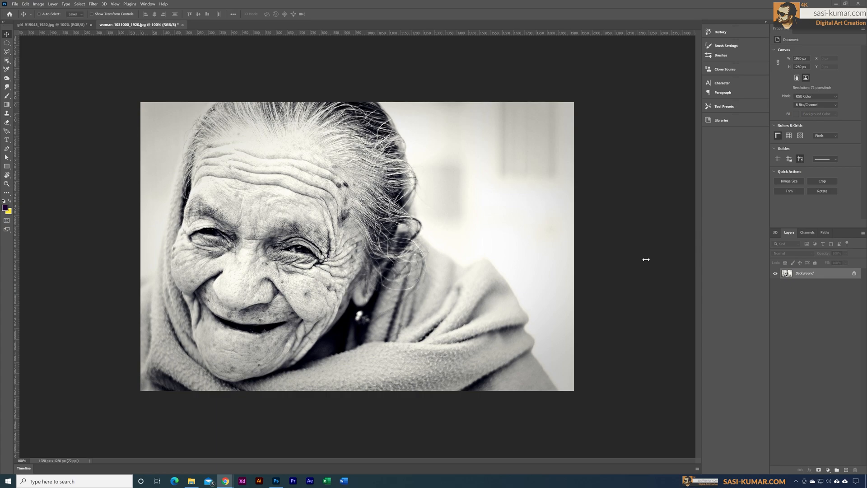
{"action": "mouse_move", "coordinate": [392, 278]}
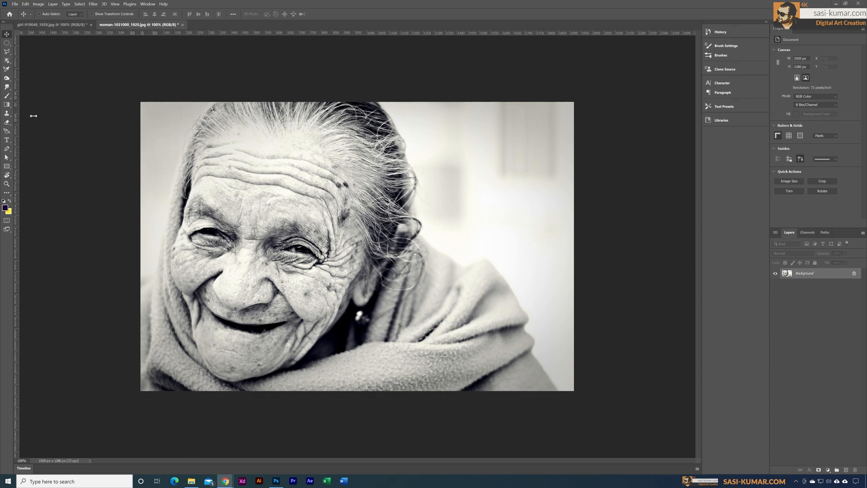
- Open Filter > Neural Filters to show the AI filter list beside the portrait
{"action": "left_click", "coordinate": [92, 4]}
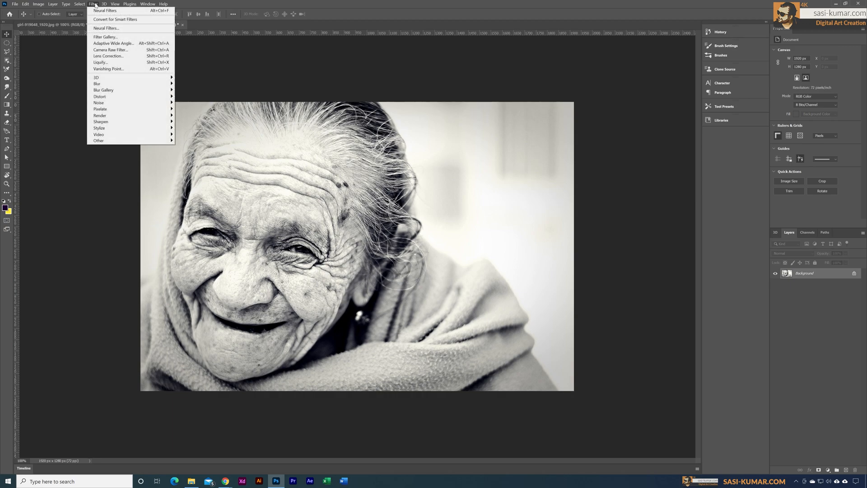
{"action": "left_click", "coordinate": [106, 10]}
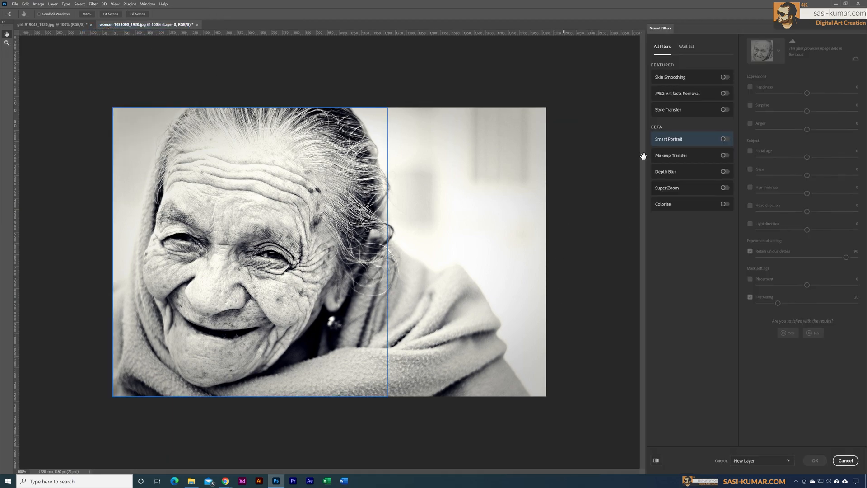
{"action": "mouse_move", "coordinate": [675, 303]}
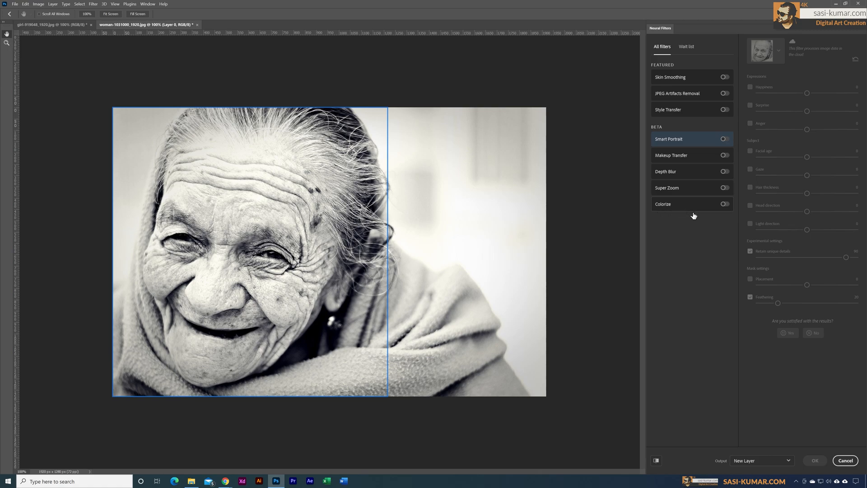
- Turn on Colorize, raise Saturation to +9, and shift the colour balance toward red and yellow
{"action": "left_click", "coordinate": [724, 204]}
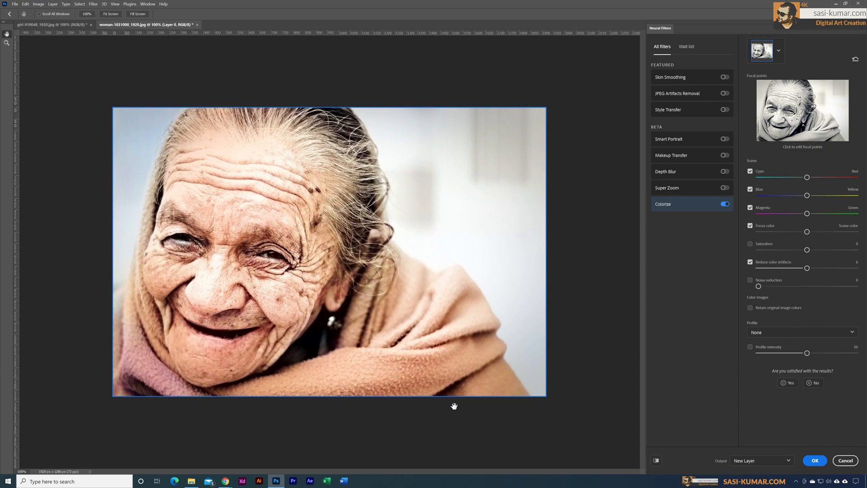
{"action": "mouse_move", "coordinate": [785, 187]}
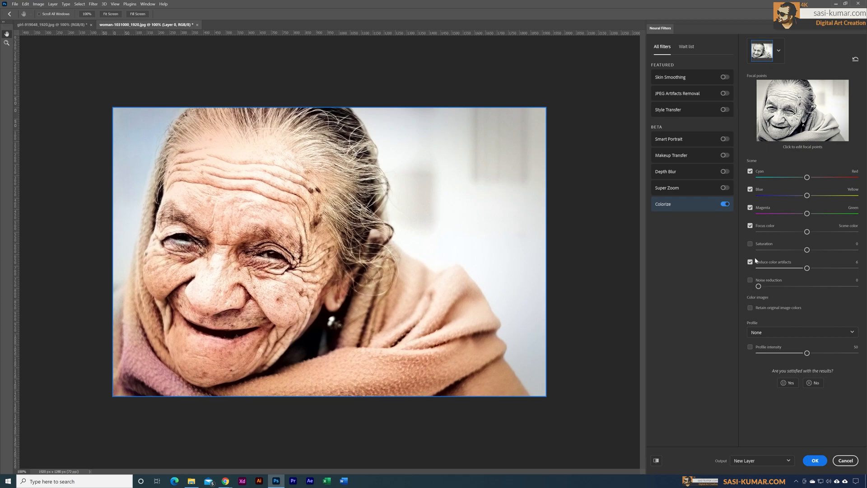
{"action": "left_click", "coordinate": [749, 243]}
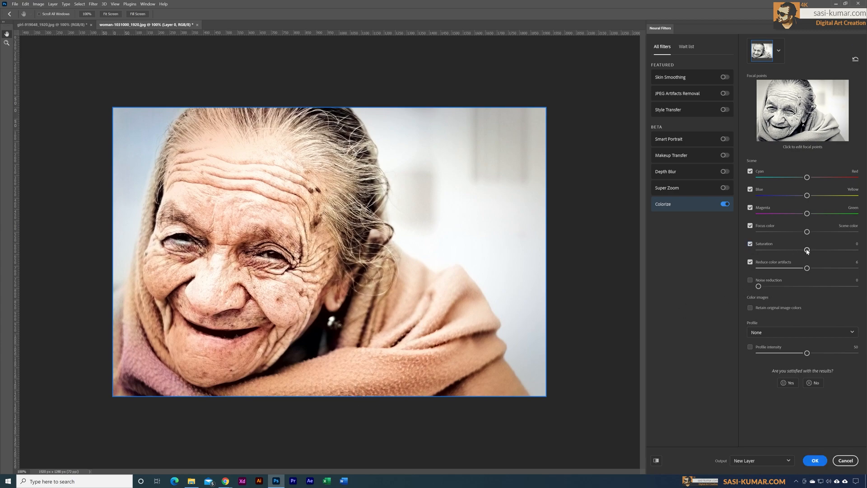
{"action": "left_click_drag", "start_coordinate": [807, 251], "coordinate": [814, 250]}
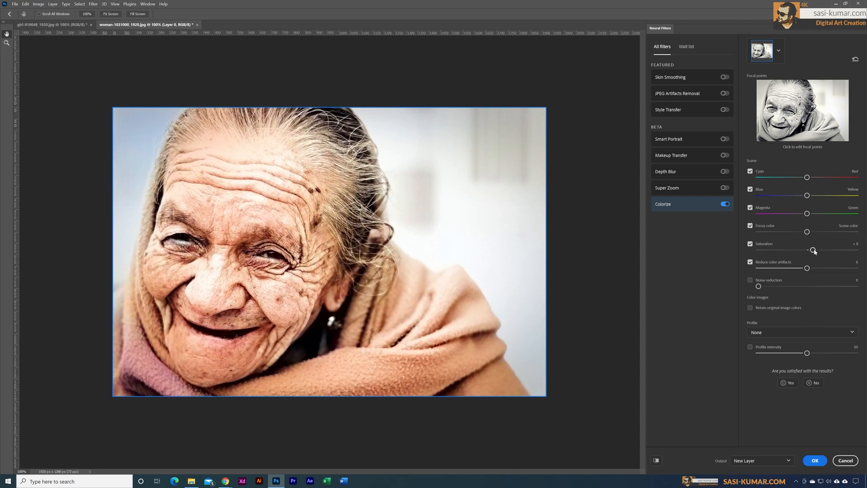
{"action": "left_click_drag", "start_coordinate": [813, 250], "coordinate": [817, 250]}
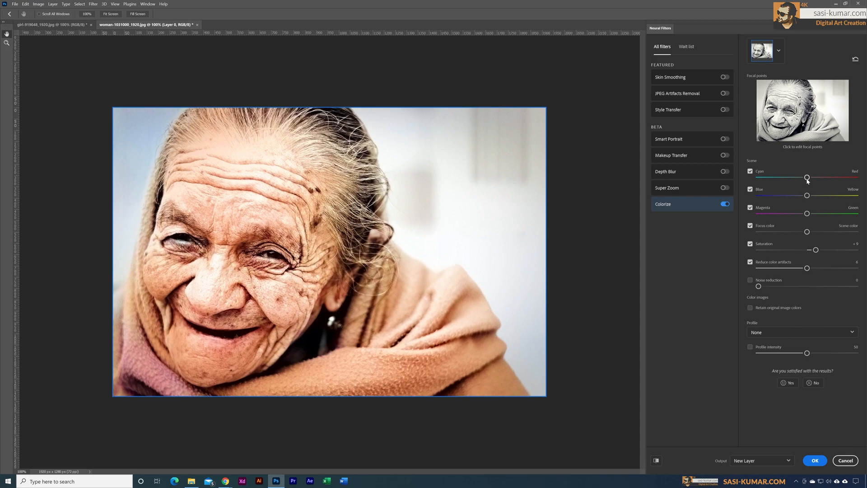
{"action": "left_click_drag", "start_coordinate": [807, 177], "coordinate": [808, 178]}
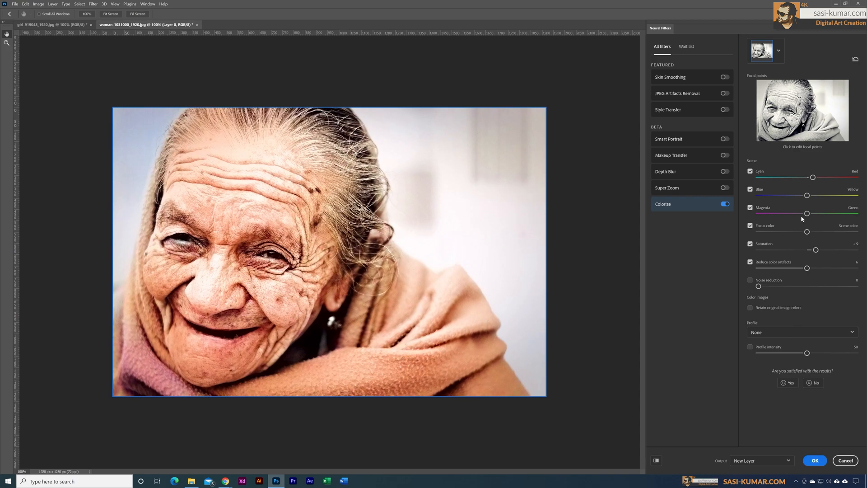
{"action": "left_click_drag", "start_coordinate": [807, 195], "coordinate": [818, 195]}
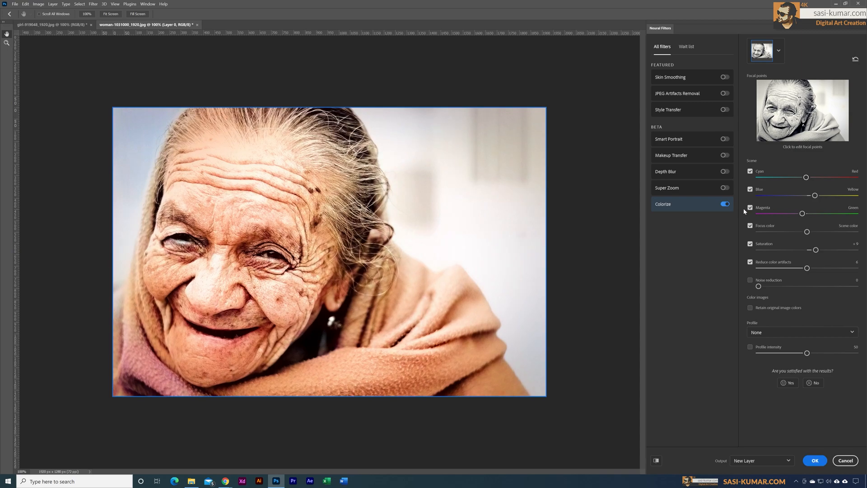
{"action": "mouse_move", "coordinate": [863, 399]}
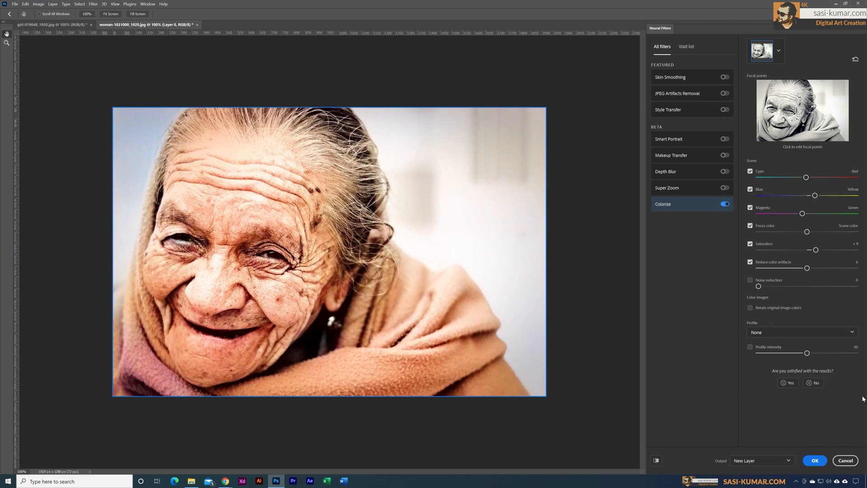
{"action": "mouse_move", "coordinate": [715, 347]}
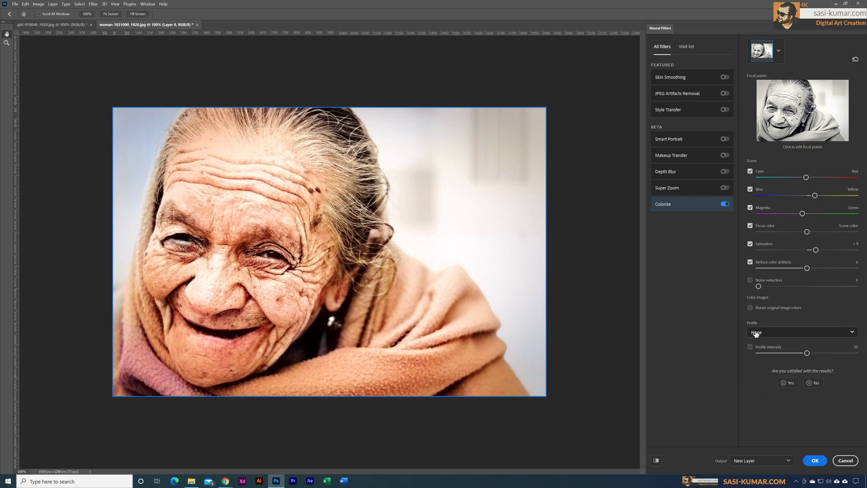
- Preview the Retro high contrast and Retro light yellow profiles, then set Profile back to None
{"action": "left_click", "coordinate": [801, 332]}
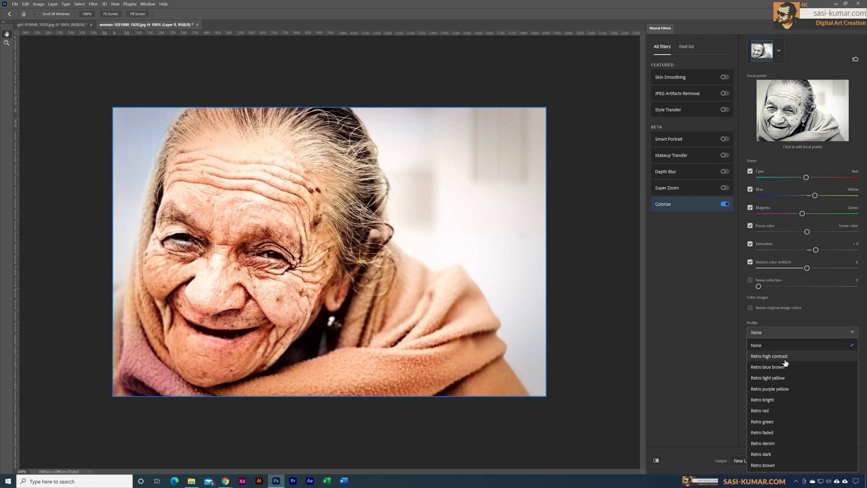
{"action": "left_click", "coordinate": [769, 355]}
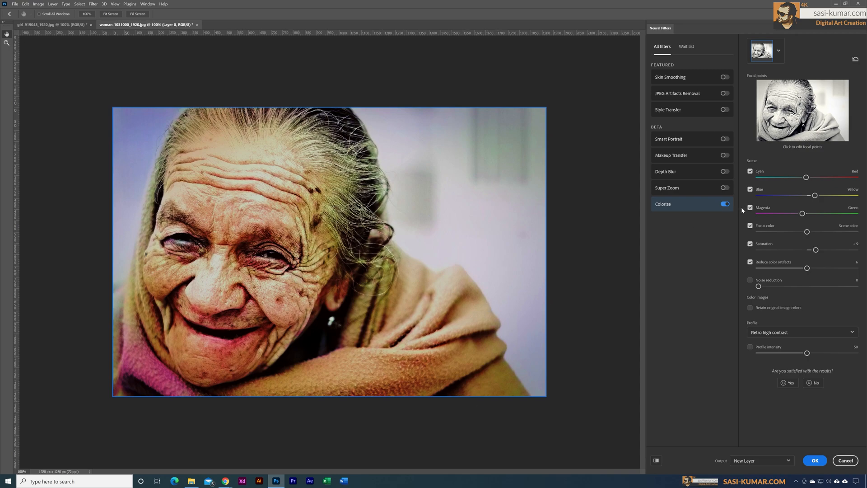
{"action": "mouse_move", "coordinate": [806, 199]}
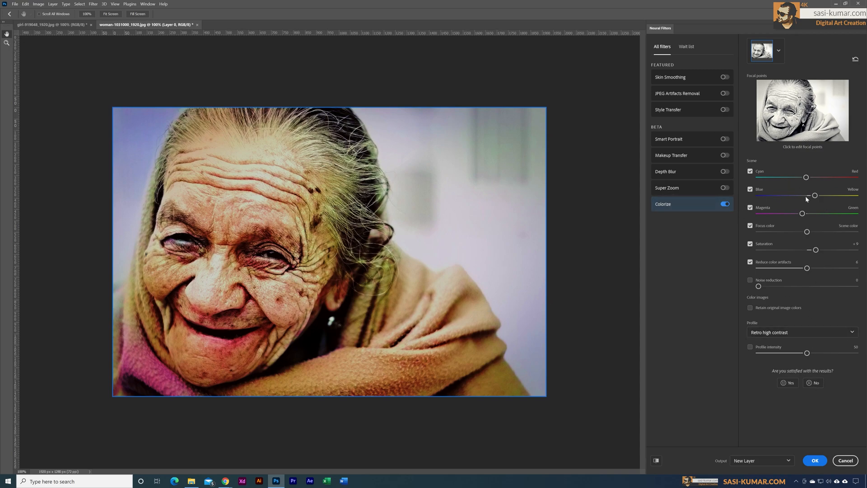
{"action": "left_click", "coordinate": [802, 332]}
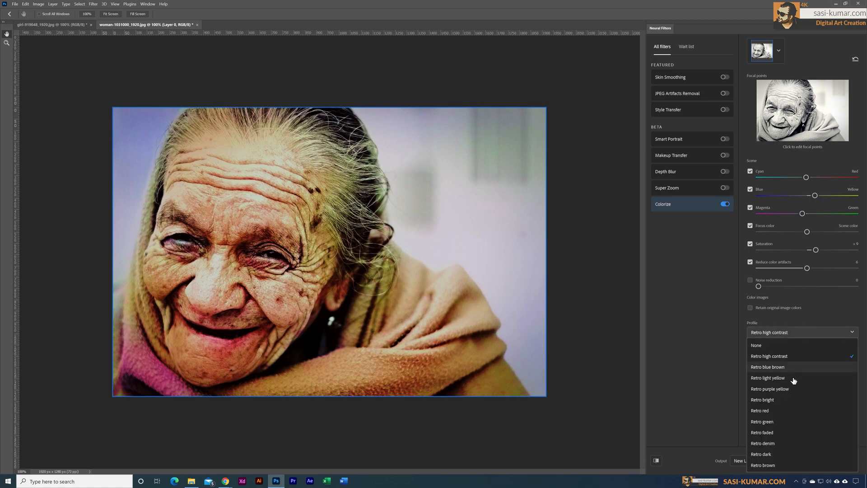
{"action": "left_click", "coordinate": [767, 378]}
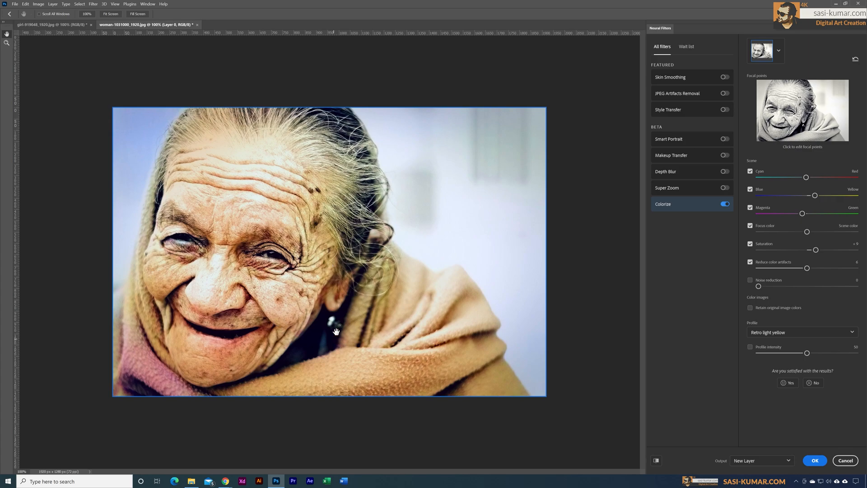
{"action": "mouse_move", "coordinate": [694, 386]}
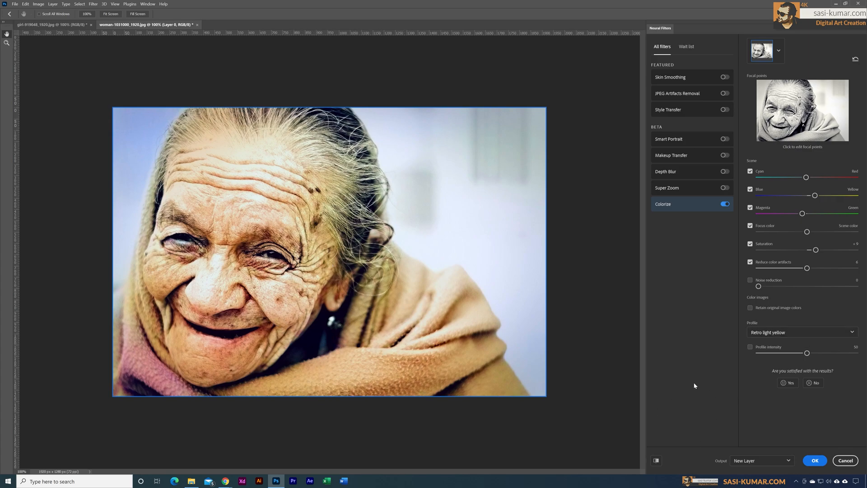
{"action": "left_click", "coordinate": [800, 331]}
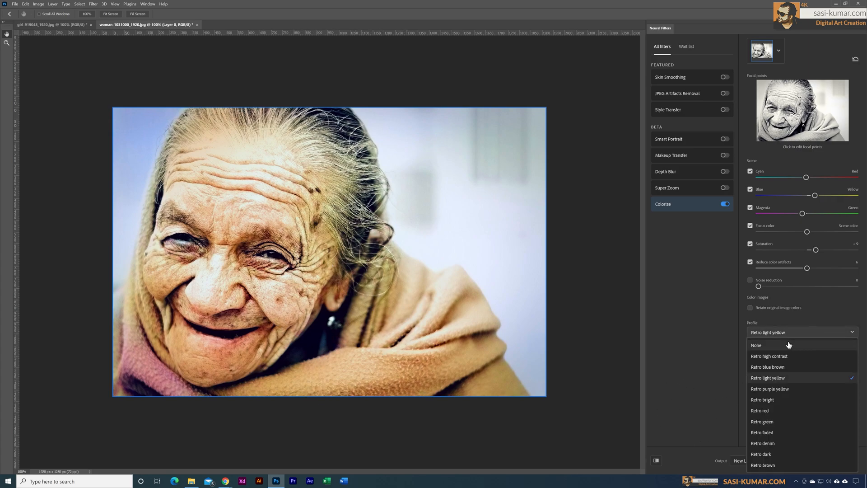
{"action": "left_click", "coordinate": [756, 344]}
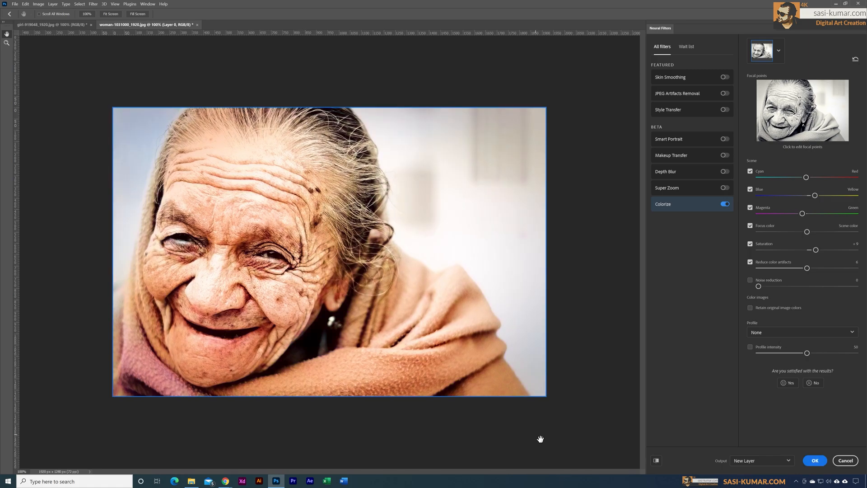
{"action": "mouse_move", "coordinate": [539, 432]}
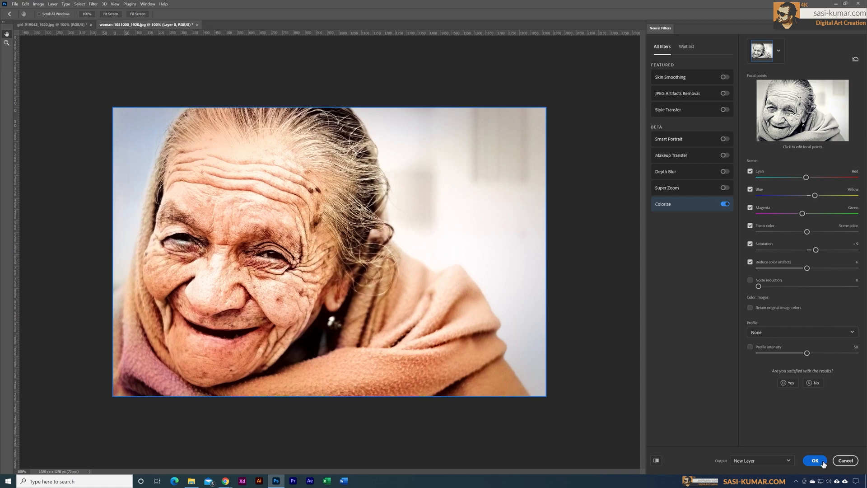
- Output the colorized portrait as a new layer and reopen Neural Filters
{"action": "left_click", "coordinate": [815, 460]}
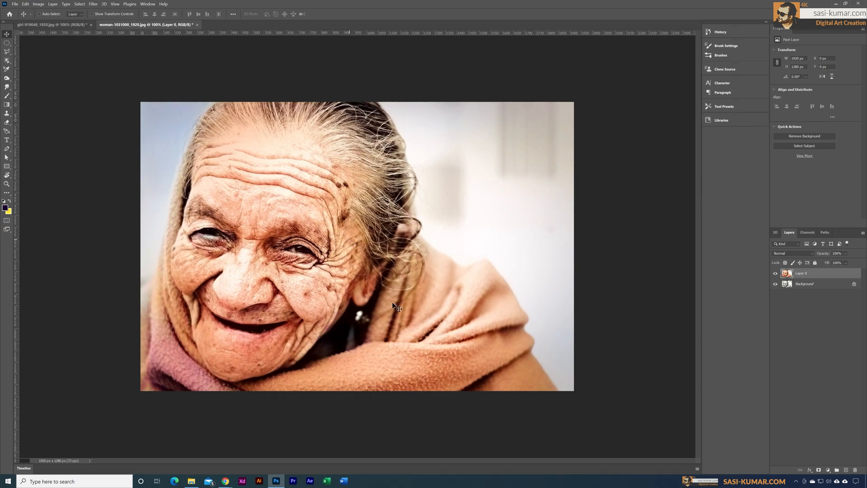
{"action": "left_click", "coordinate": [93, 4]}
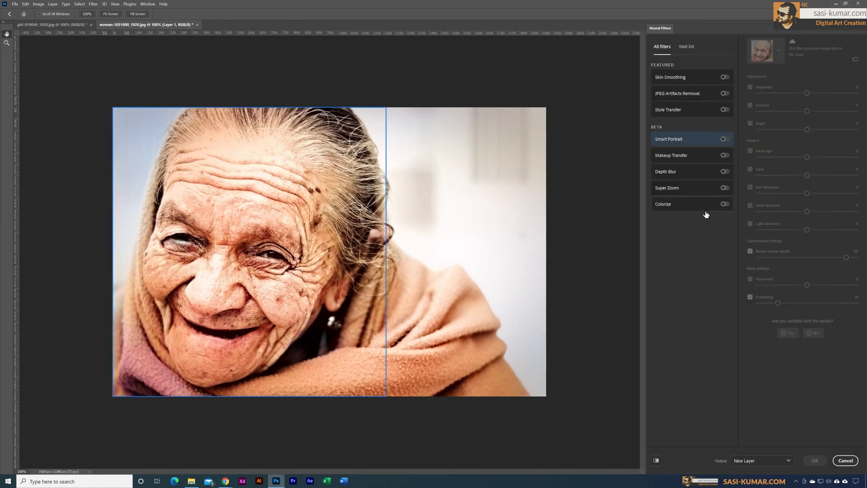
- Enable Colorize with Saturation at +15, nudge Cyan–Red toward red, and output a new layer
{"action": "left_click", "coordinate": [724, 203]}
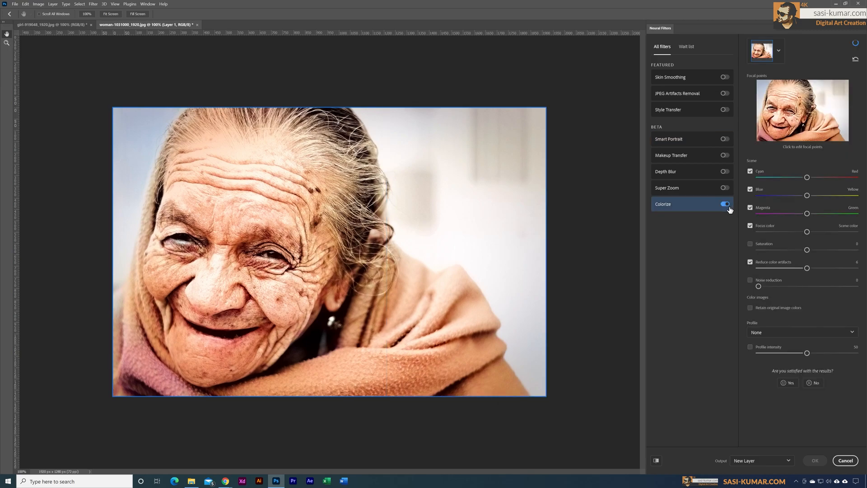
{"action": "left_click", "coordinate": [725, 204]}
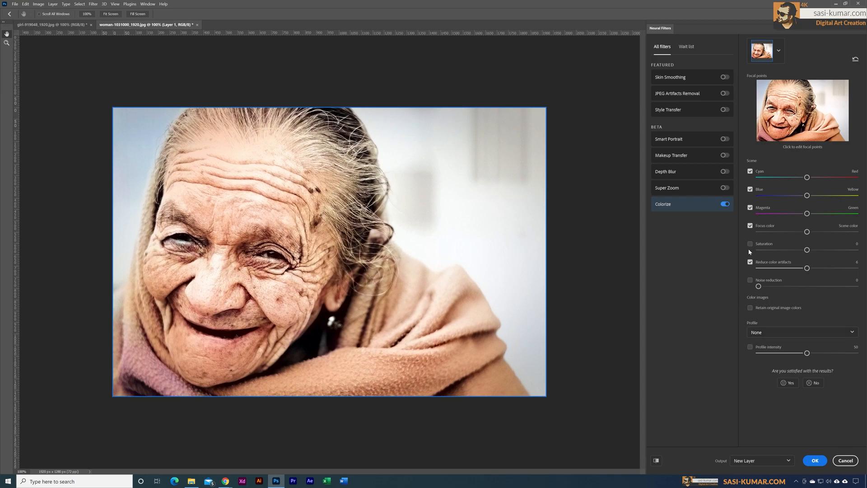
{"action": "left_click", "coordinate": [751, 244]}
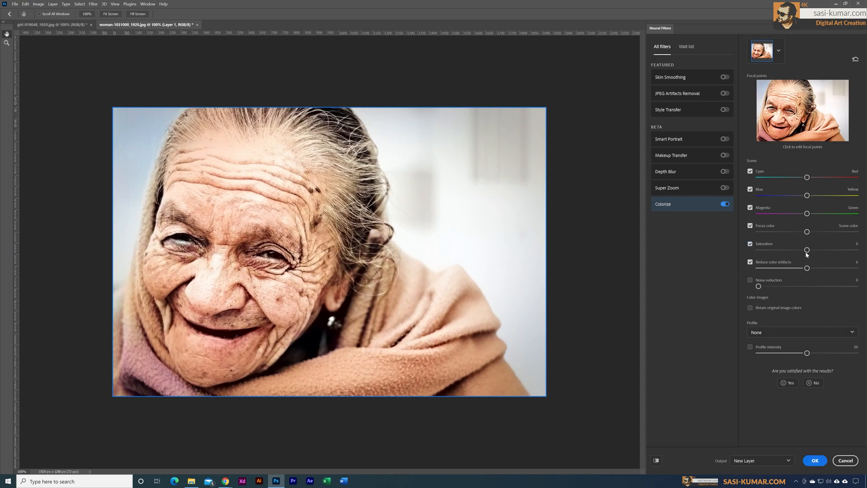
{"action": "left_click_drag", "start_coordinate": [807, 250], "coordinate": [813, 250]}
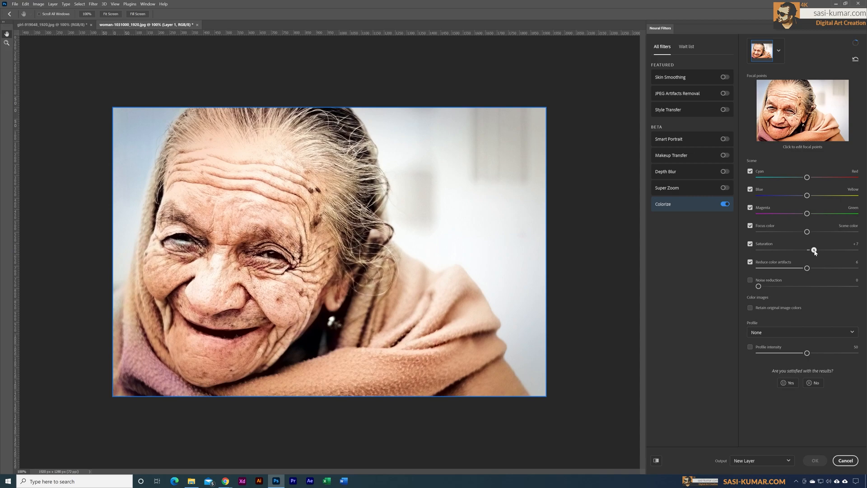
{"action": "left_click_drag", "start_coordinate": [813, 250], "coordinate": [819, 250]}
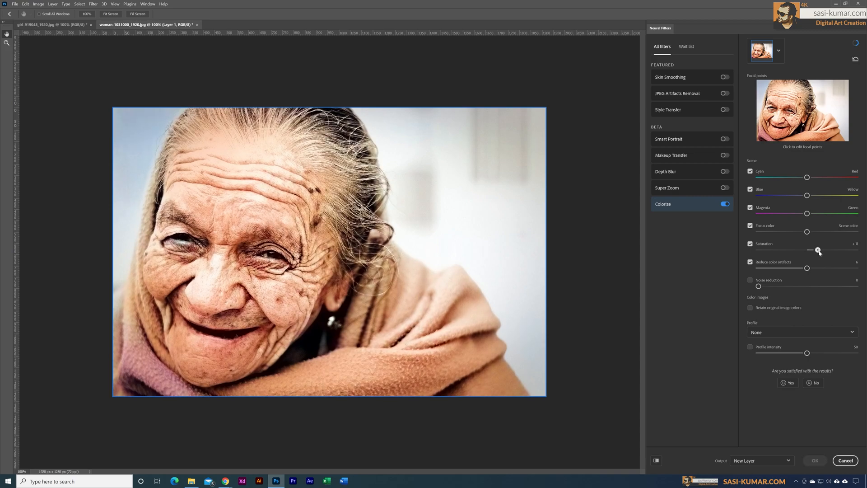
{"action": "left_click_drag", "start_coordinate": [818, 250], "coordinate": [817, 250]}
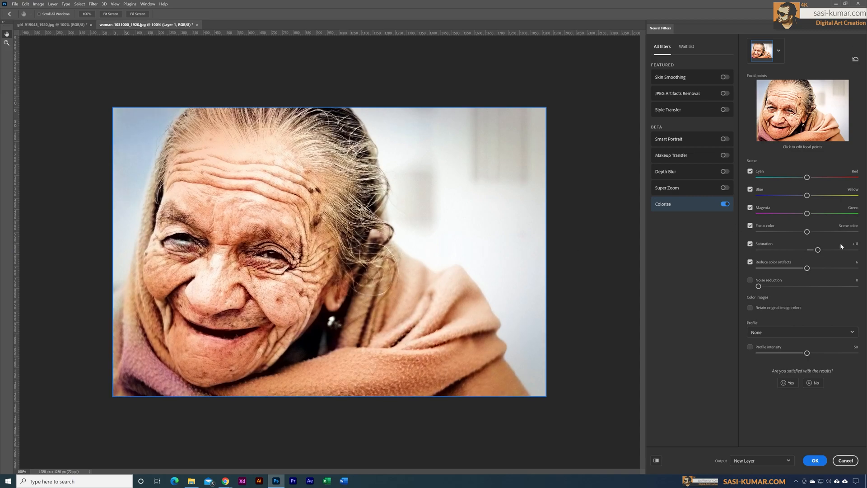
{"action": "mouse_move", "coordinate": [374, 368]}
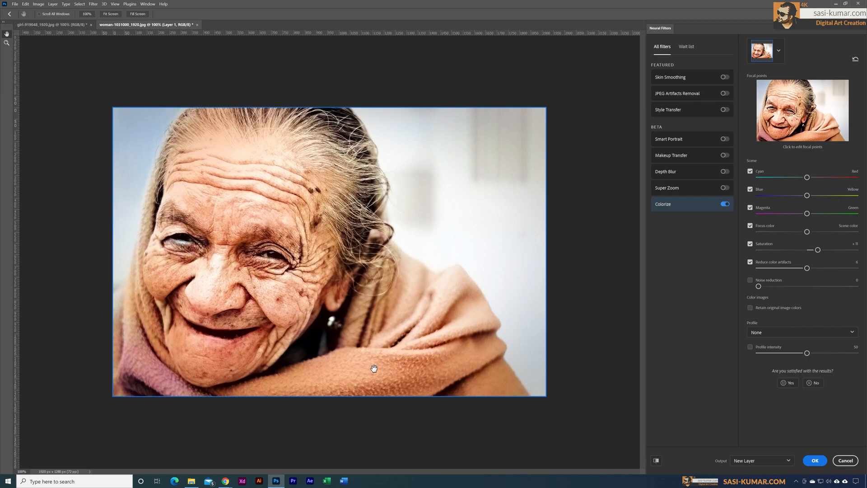
{"action": "left_click_drag", "start_coordinate": [817, 249], "coordinate": [820, 251]}
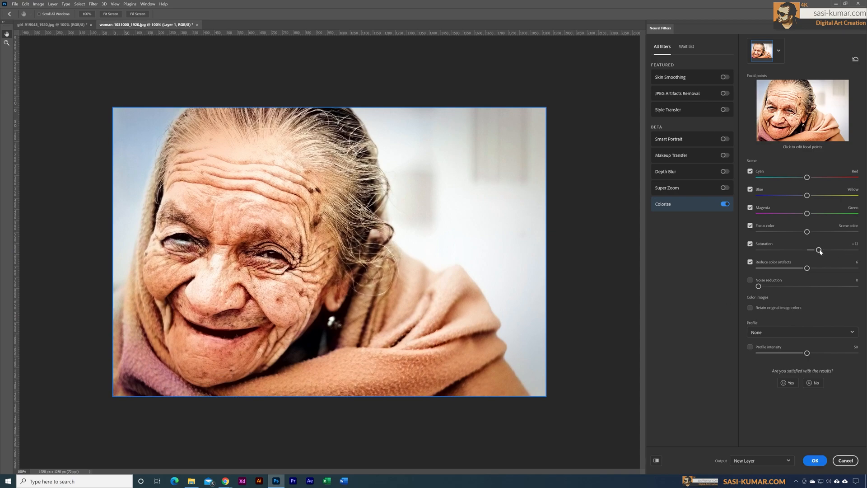
{"action": "left_click_drag", "start_coordinate": [819, 250], "coordinate": [821, 251]}
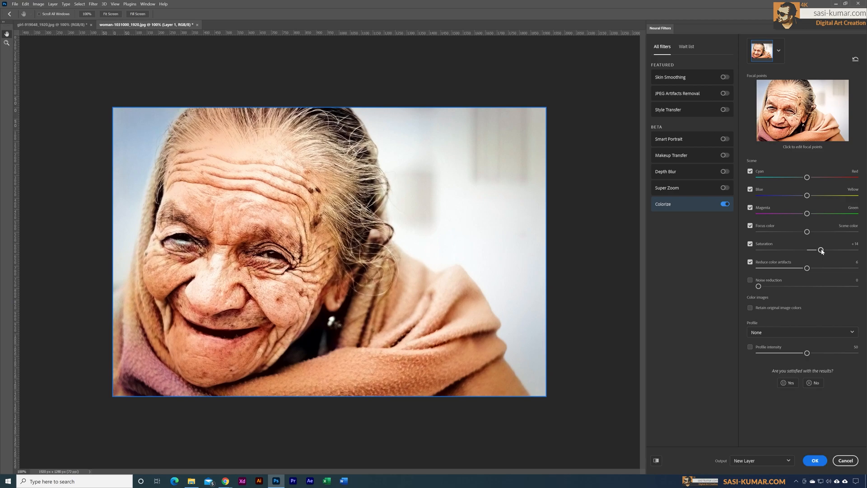
{"action": "left_click_drag", "start_coordinate": [820, 249], "coordinate": [822, 250]}
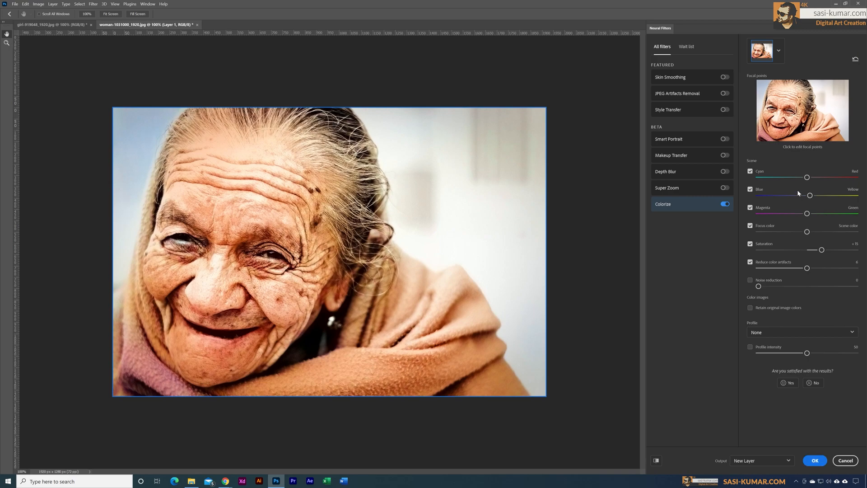
{"action": "left_click_drag", "start_coordinate": [807, 177], "coordinate": [811, 177]}
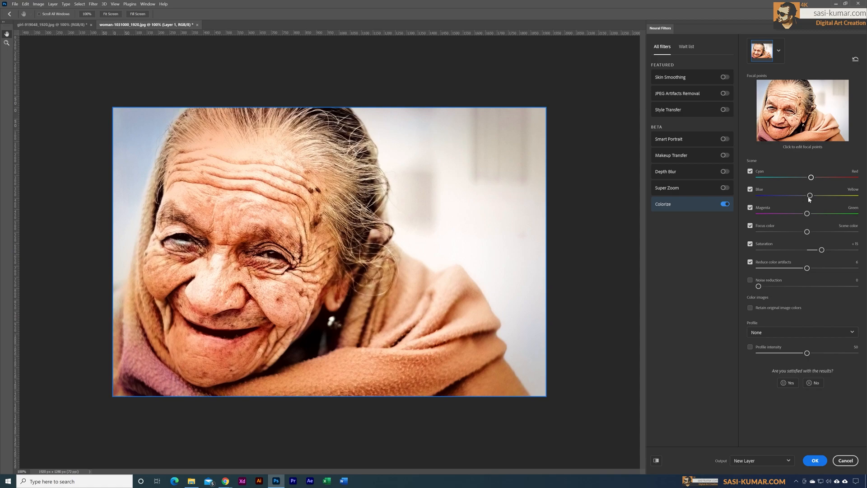
{"action": "left_click", "coordinate": [814, 460]}
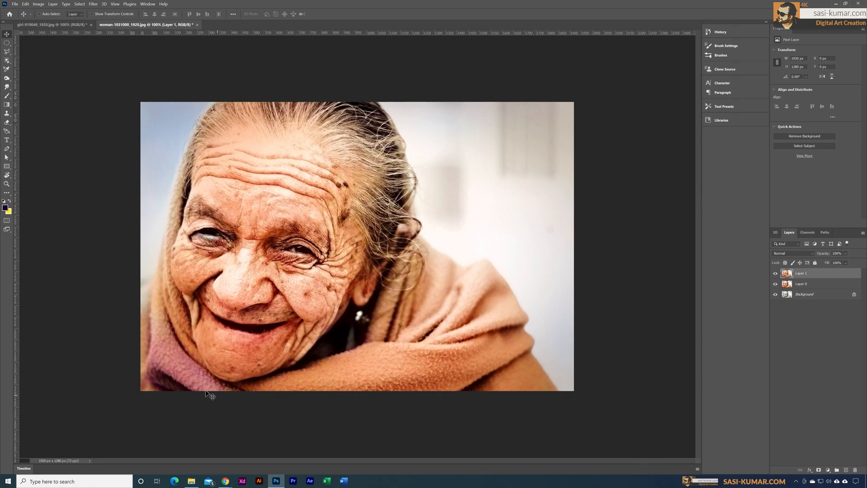
{"action": "mouse_move", "coordinate": [364, 453]}
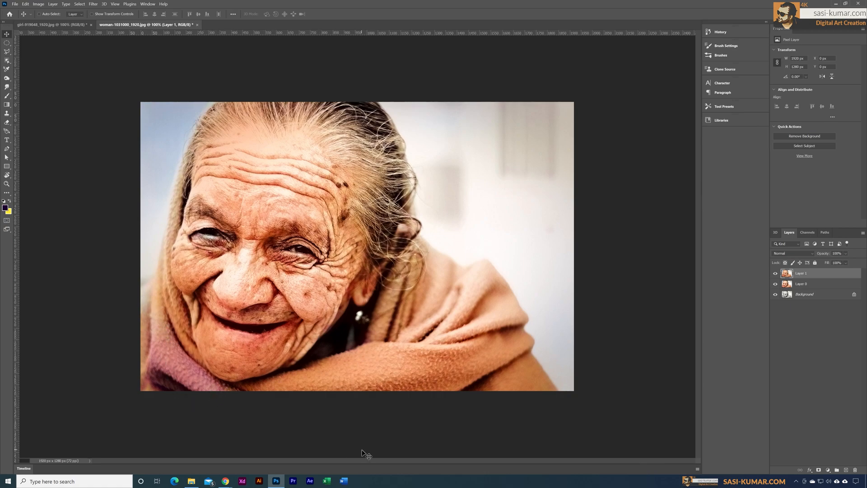
{"action": "mouse_move", "coordinate": [357, 380]}
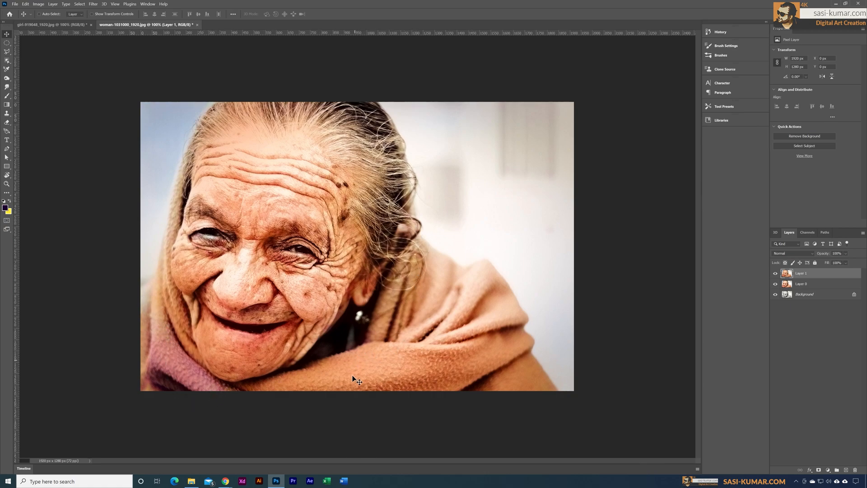
{"action": "mouse_move", "coordinate": [359, 377]}
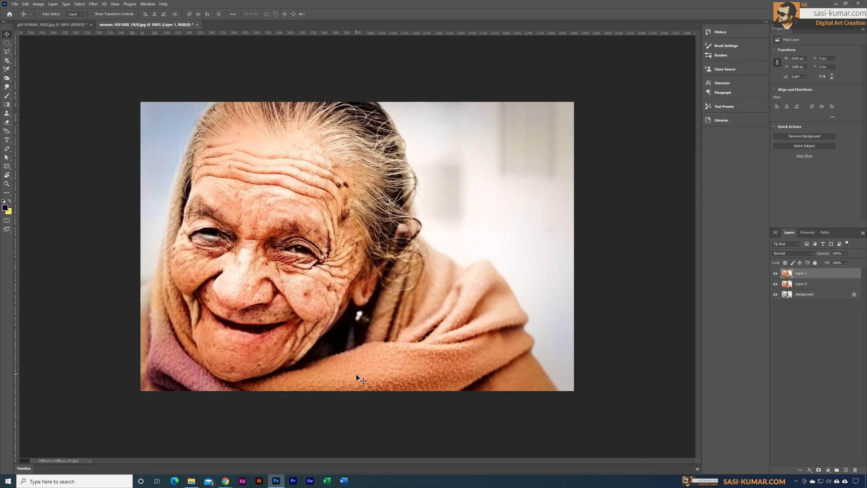